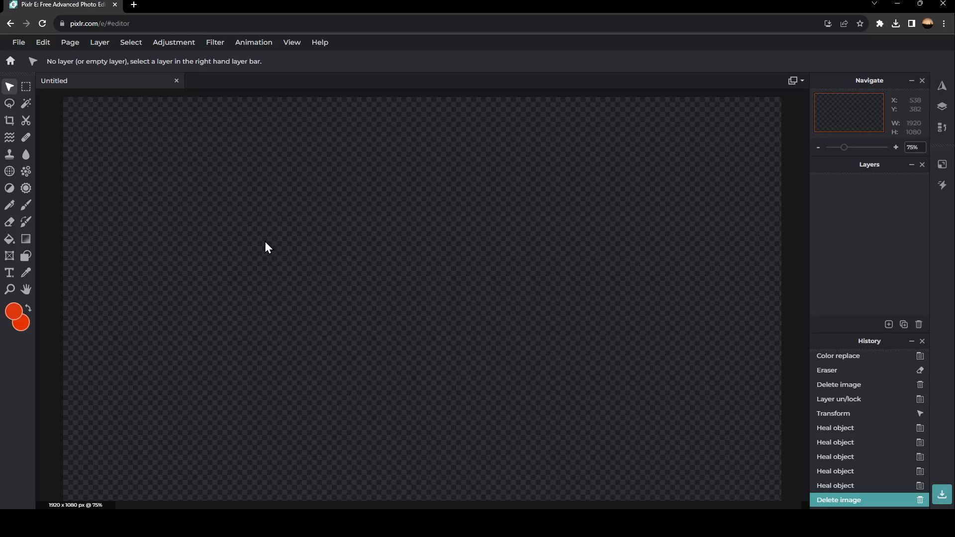
{"action": "mouse_move", "coordinate": [372, 277]}
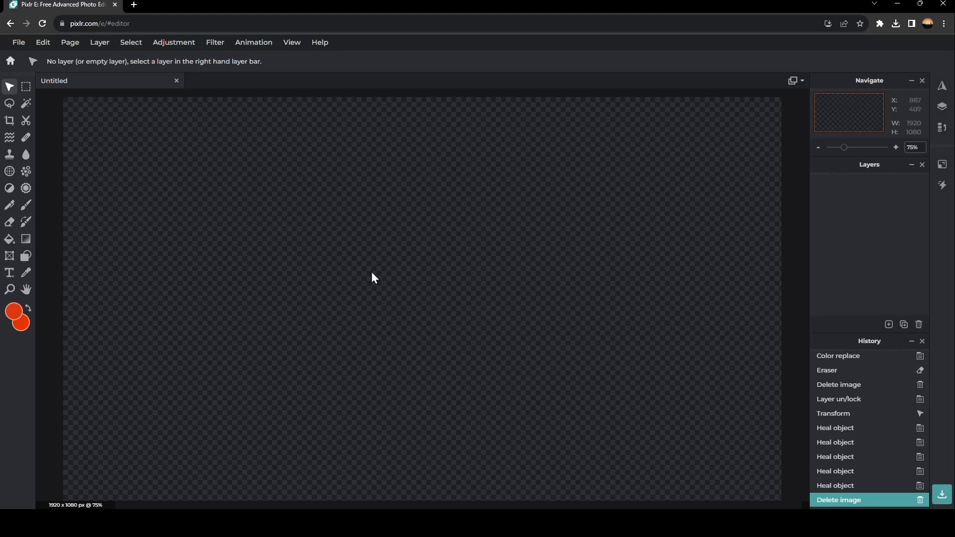
{"action": "mouse_move", "coordinate": [94, 141]}
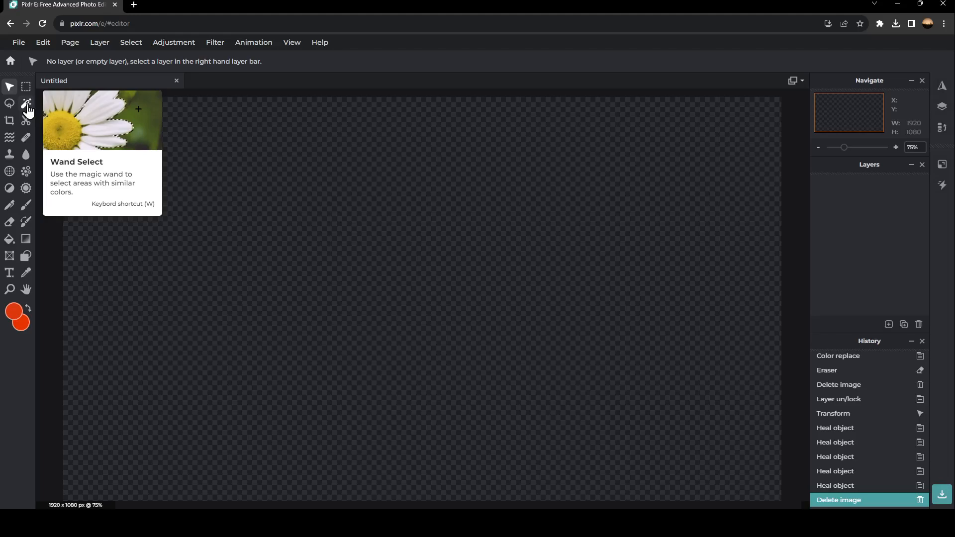
{"action": "mouse_move", "coordinate": [720, 240]}
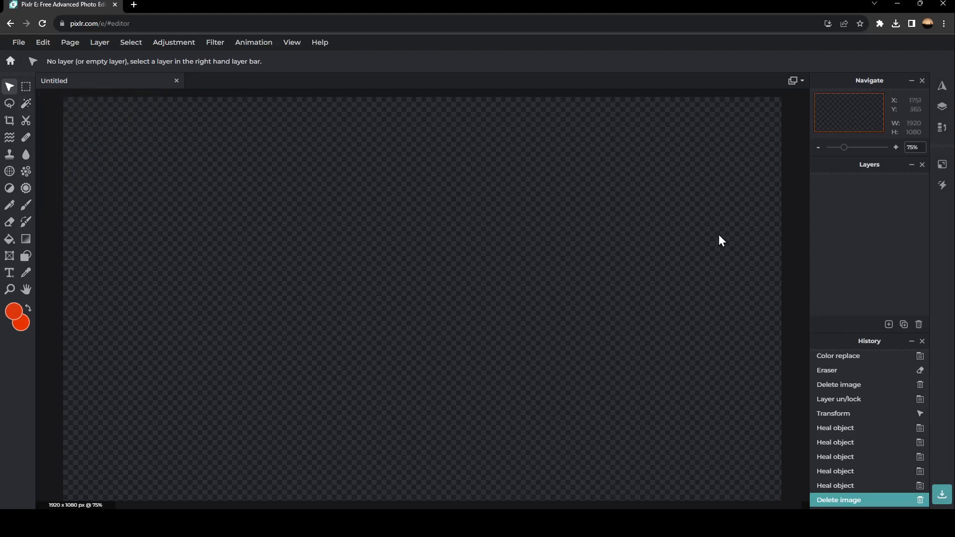
- Add the green-screen photo of the woman as a new image layer
{"action": "left_click", "coordinate": [888, 325]}
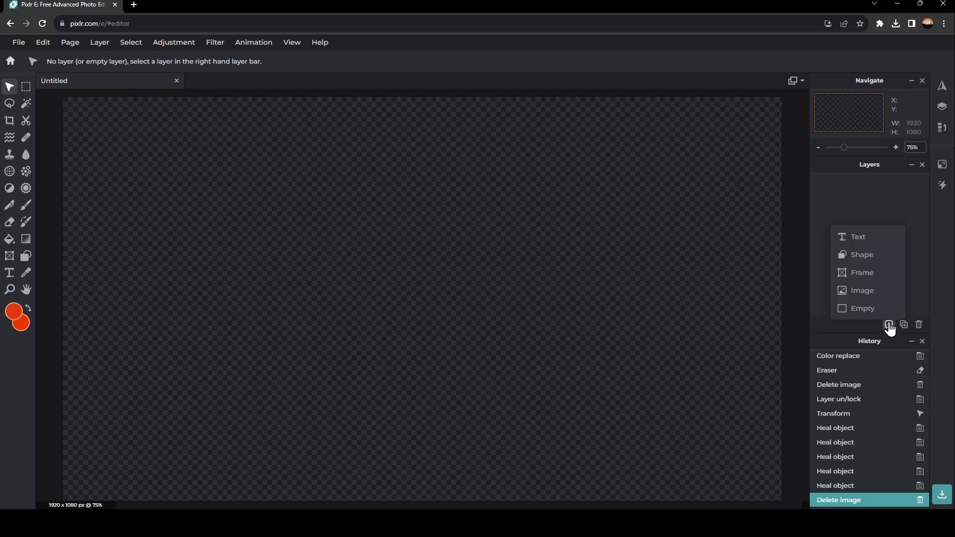
{"action": "mouse_move", "coordinate": [861, 290]}
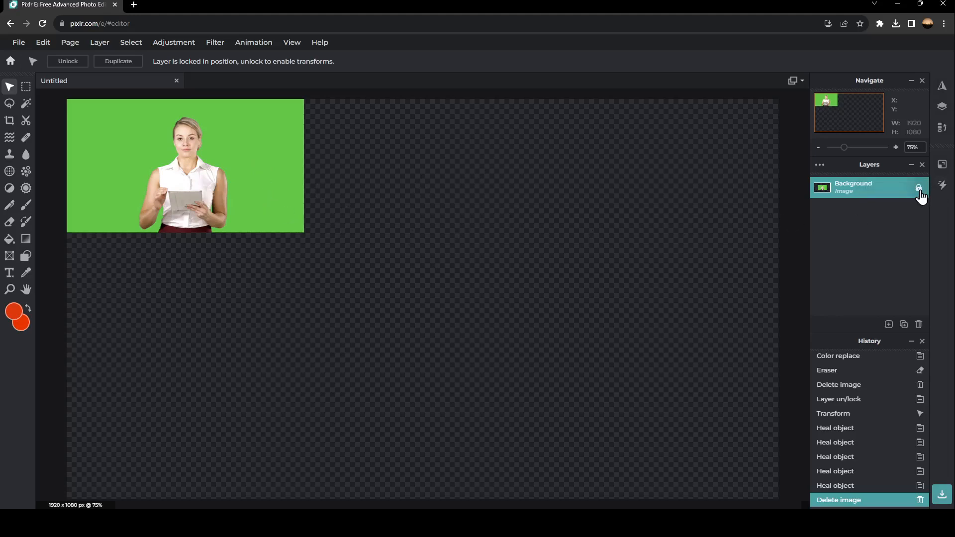
- Unlock the photo layer and enlarge it to fill the 1920×1080 canvas
{"action": "left_click", "coordinate": [918, 188]}
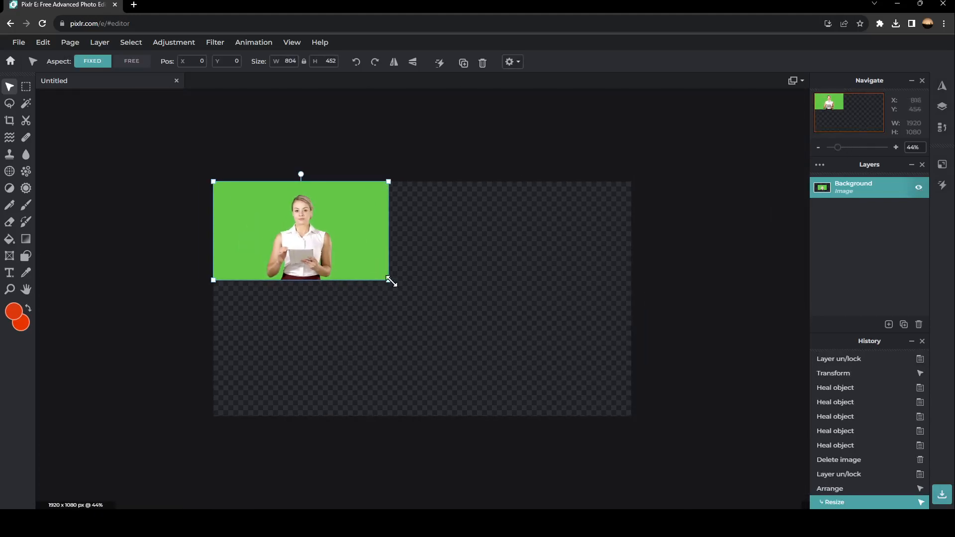
{"action": "left_click_drag", "start_coordinate": [389, 278], "coordinate": [639, 419]}
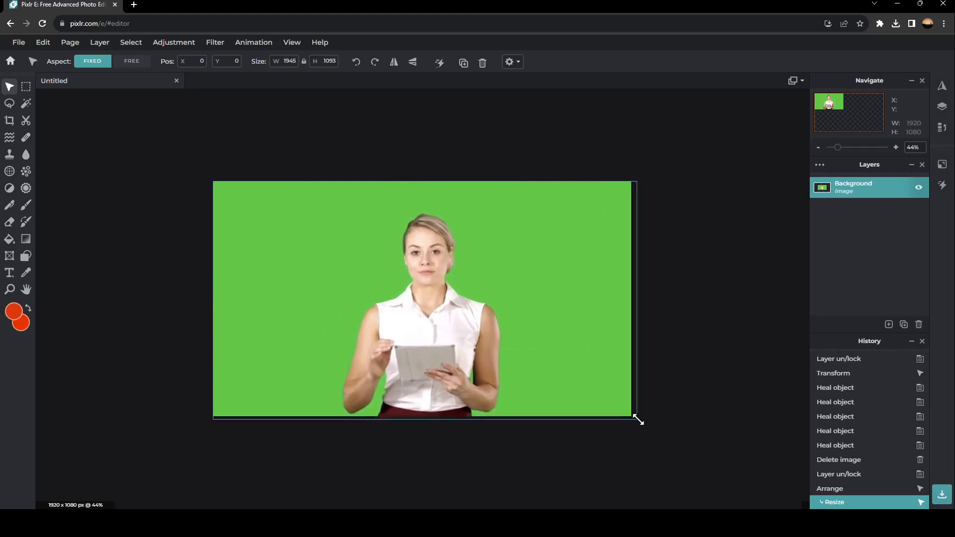
{"action": "left_click_drag", "start_coordinate": [637, 419], "coordinate": [631, 416]}
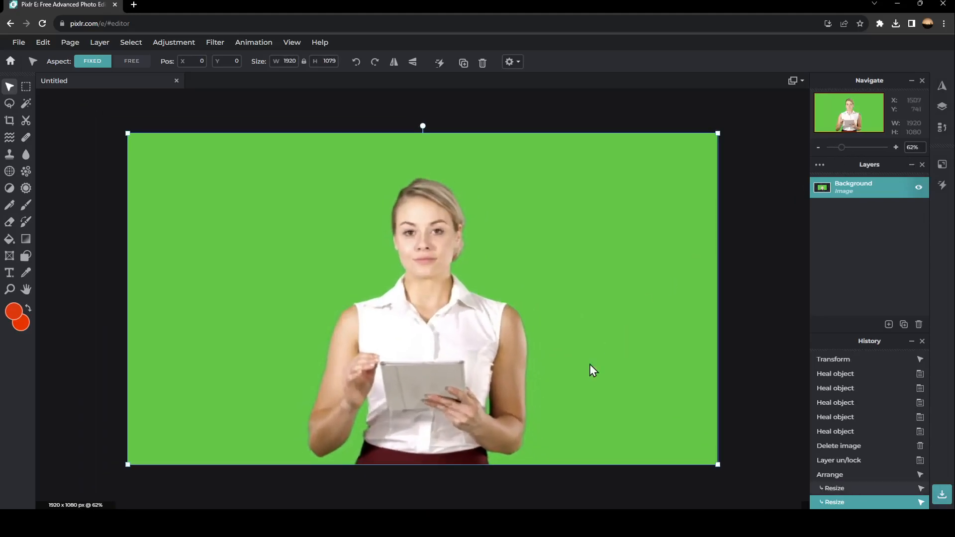
{"action": "mouse_move", "coordinate": [312, 345]}
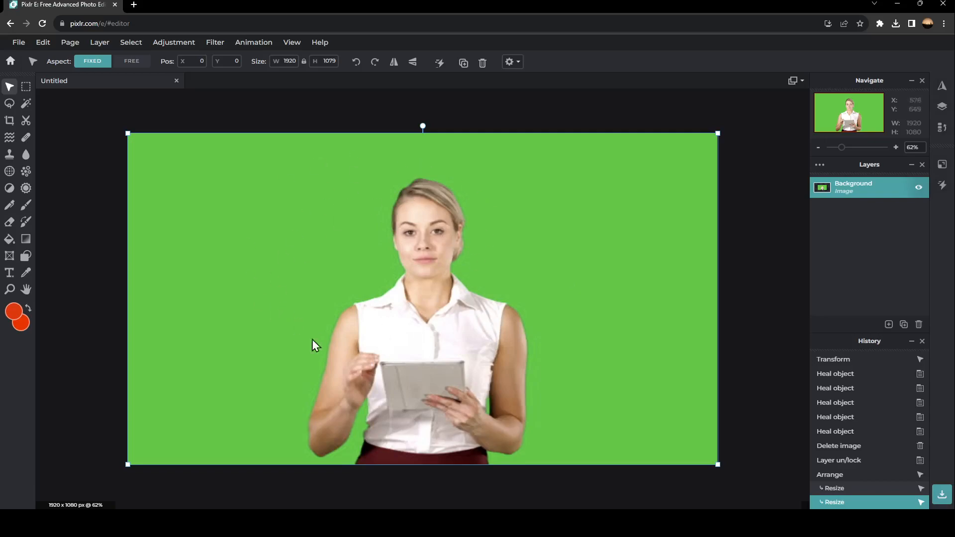
{"action": "mouse_move", "coordinate": [607, 307]}
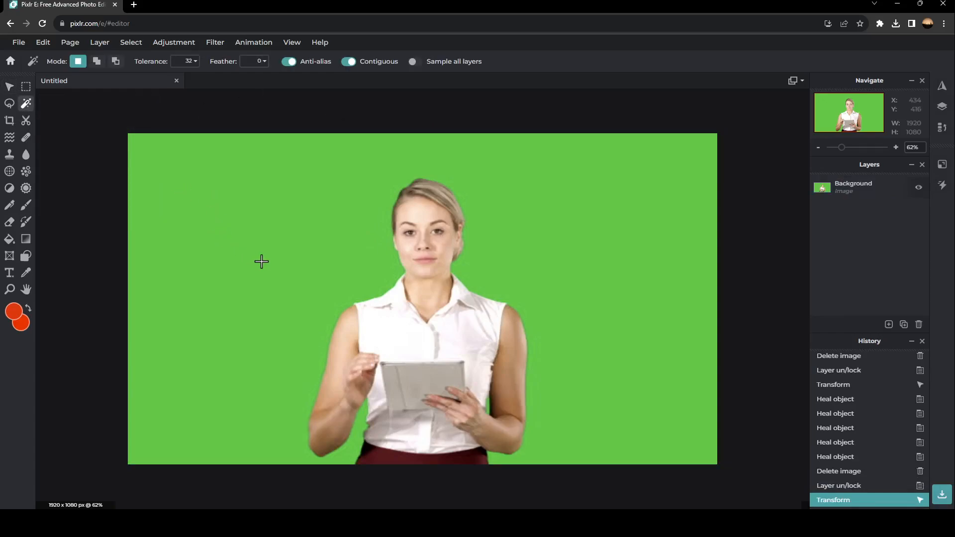
{"action": "mouse_move", "coordinate": [280, 256]}
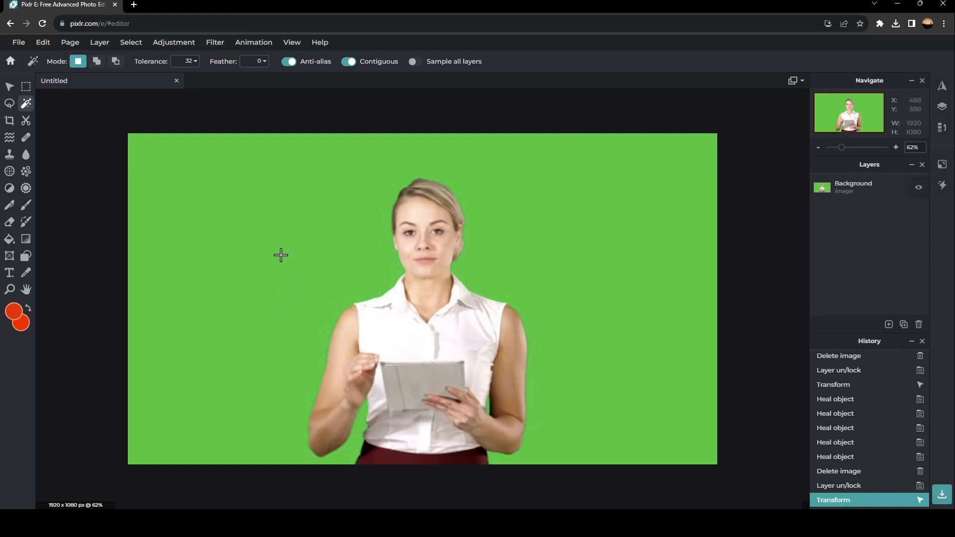
{"action": "mouse_move", "coordinate": [268, 294]}
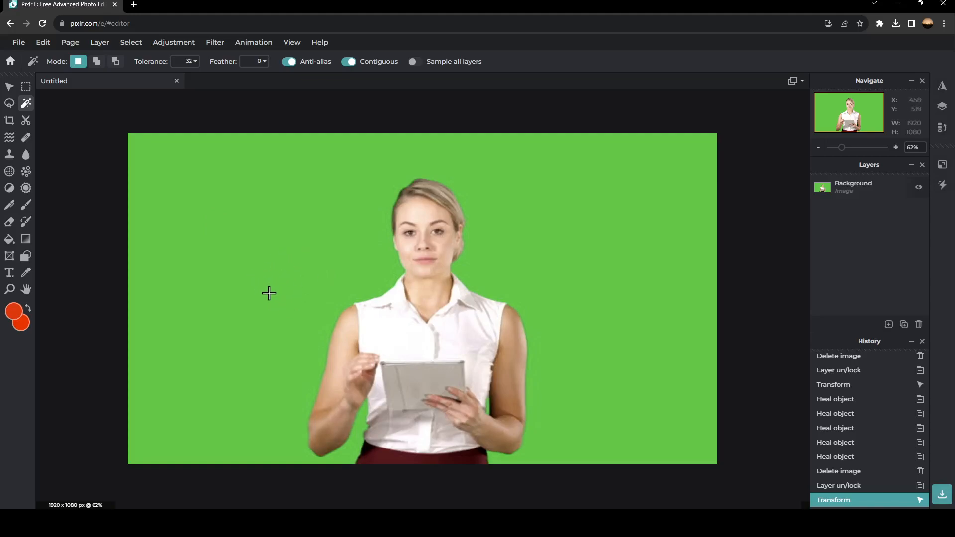
- Select the green background around the woman with Wand Select
{"action": "left_click", "coordinate": [263, 297]}
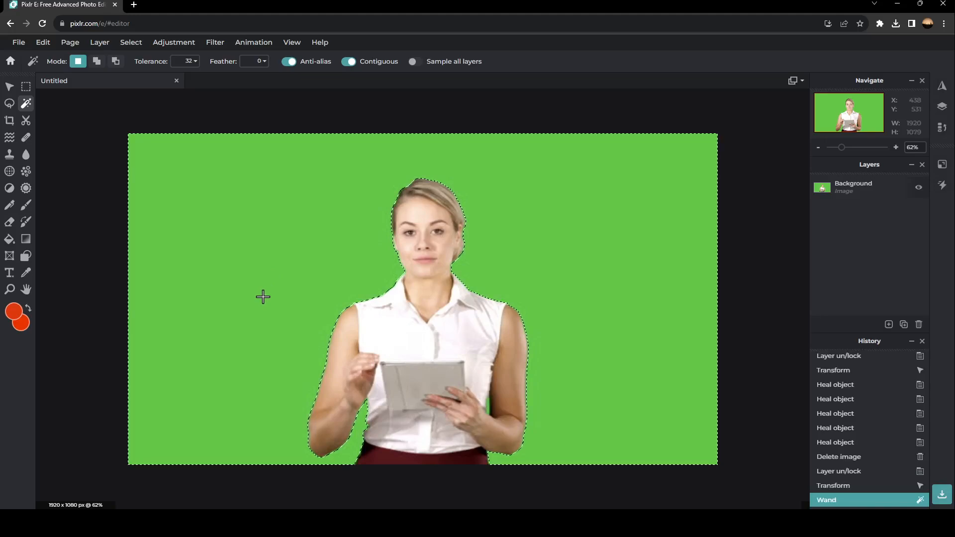
{"action": "mouse_move", "coordinate": [352, 435]}
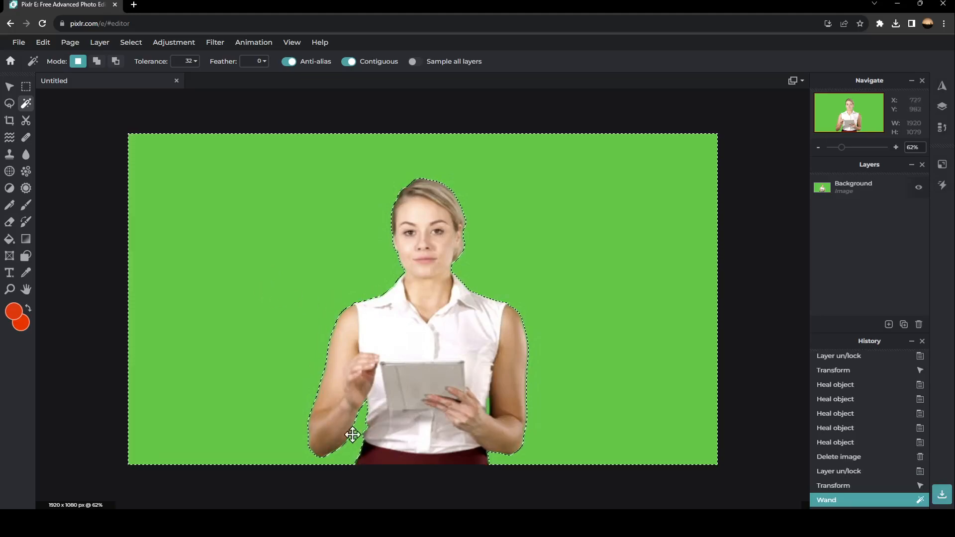
{"action": "mouse_move", "coordinate": [498, 295]}
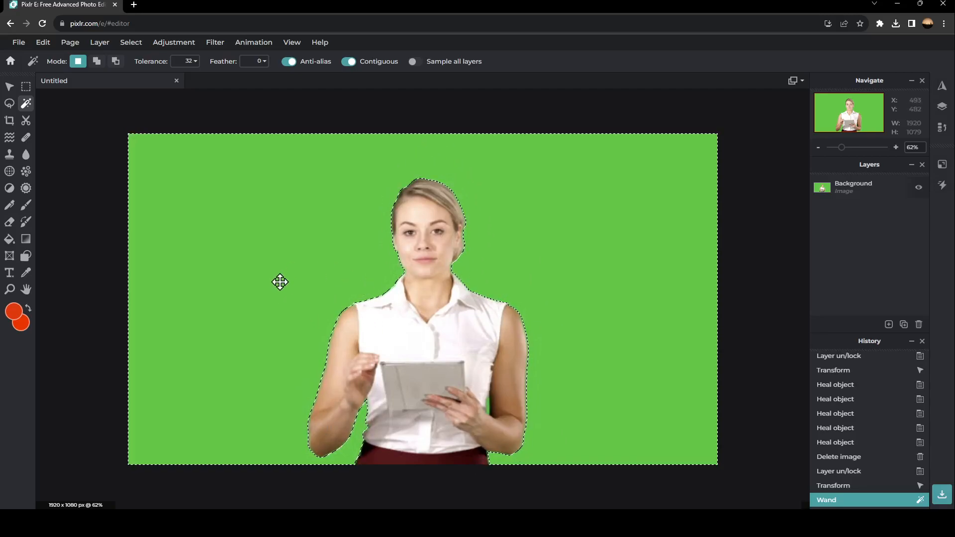
{"action": "mouse_move", "coordinate": [294, 200]}
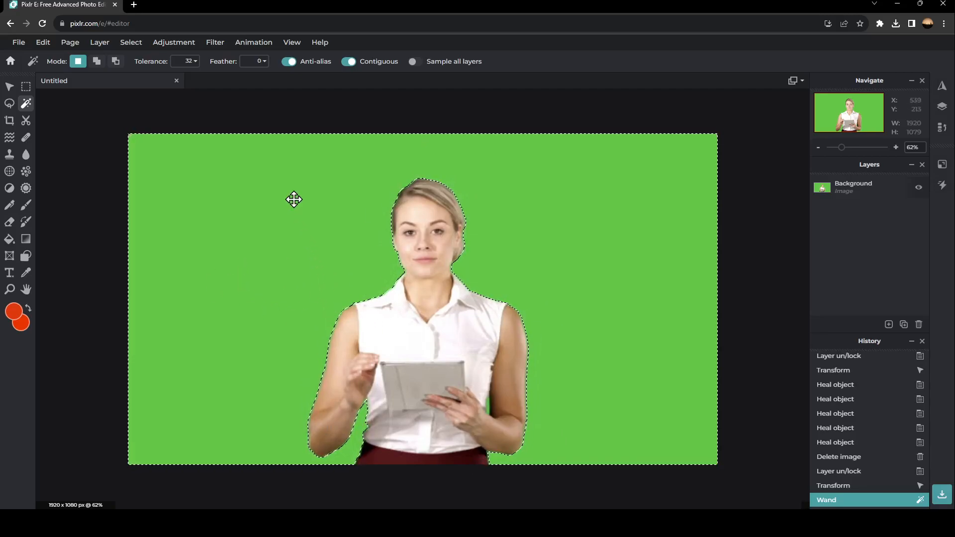
{"action": "mouse_move", "coordinate": [275, 239]}
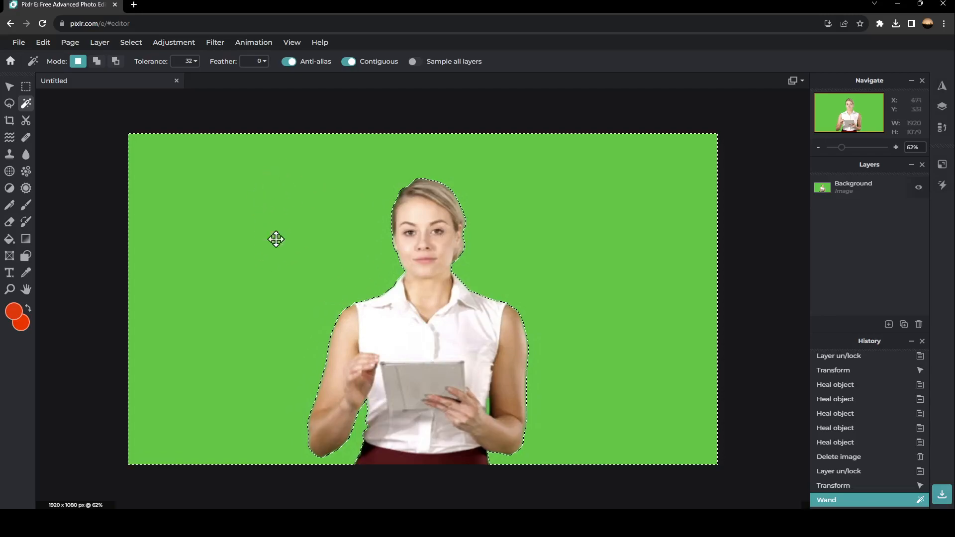
{"action": "mouse_move", "coordinate": [184, 148]}
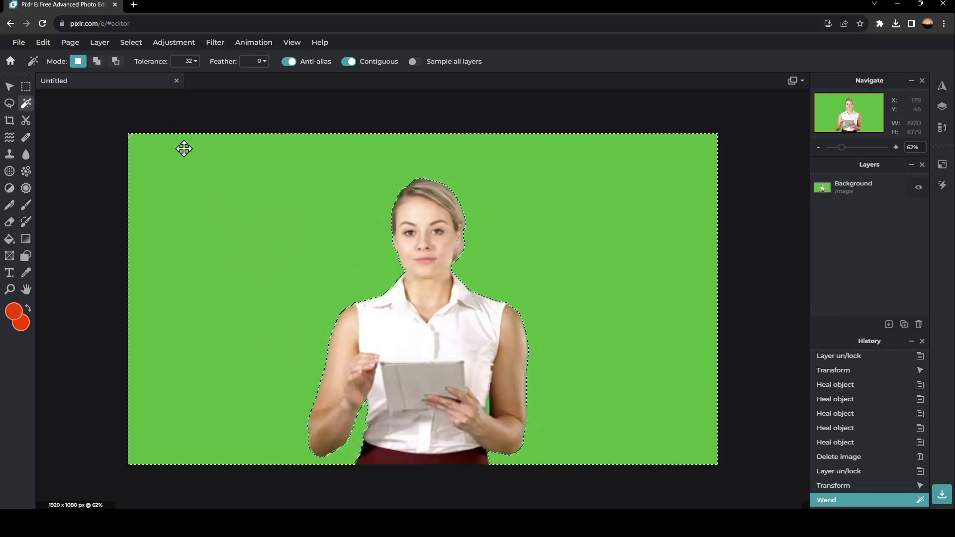
- Bring up the Edit commands to cut away the selected green background
{"action": "left_click", "coordinate": [43, 42]}
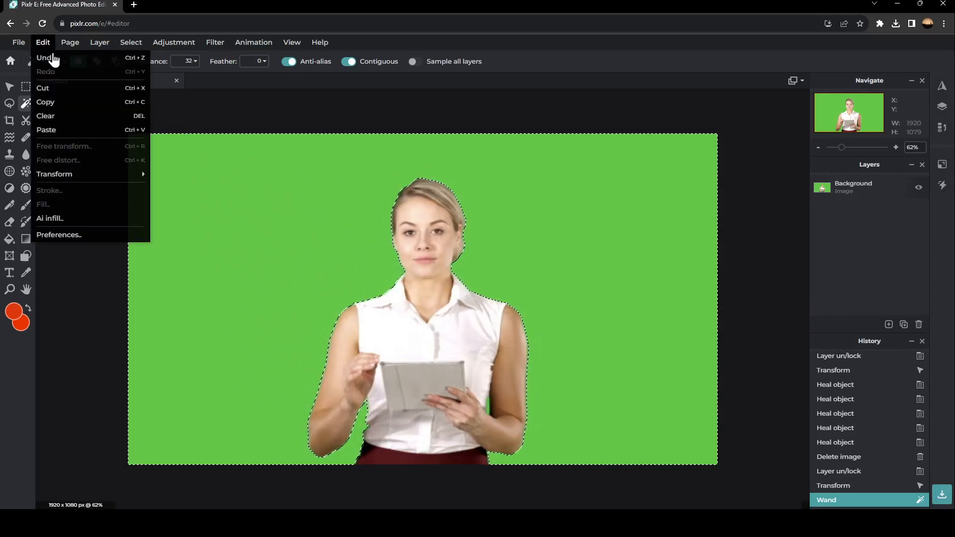
{"action": "mouse_move", "coordinate": [64, 88]}
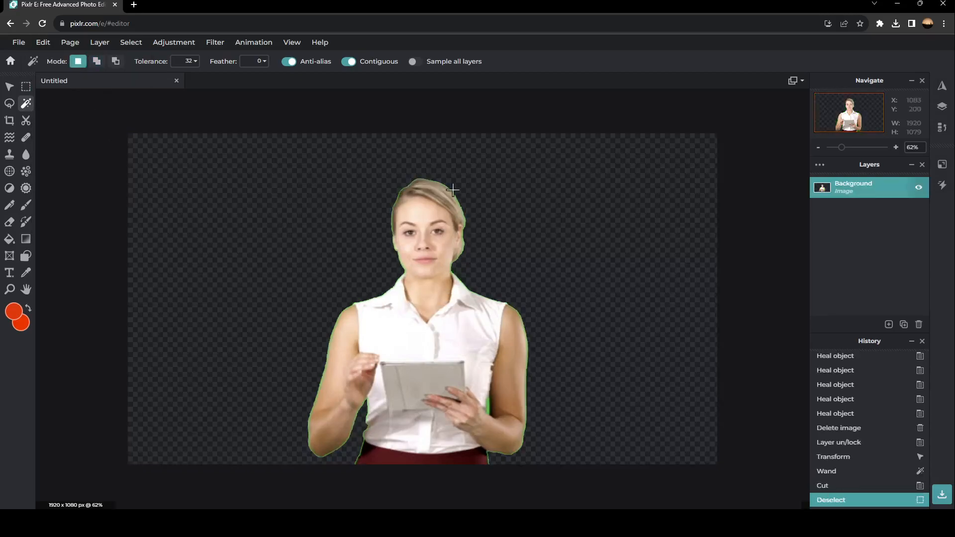
{"action": "mouse_move", "coordinate": [471, 245]}
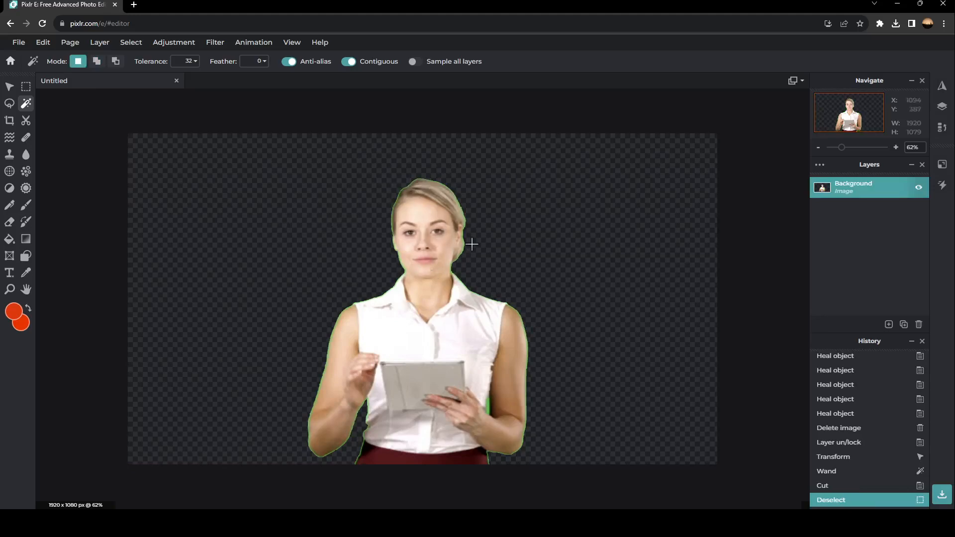
{"action": "mouse_move", "coordinate": [491, 409]}
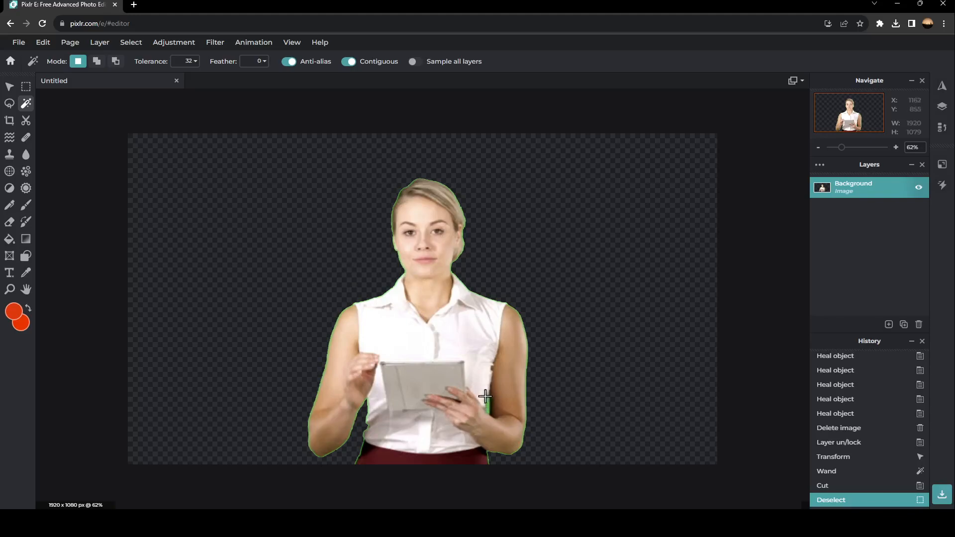
- Zoom in on the leftover green strip between her hand and arm
{"action": "left_click_drag", "start_coordinate": [842, 147], "coordinate": [839, 147]}
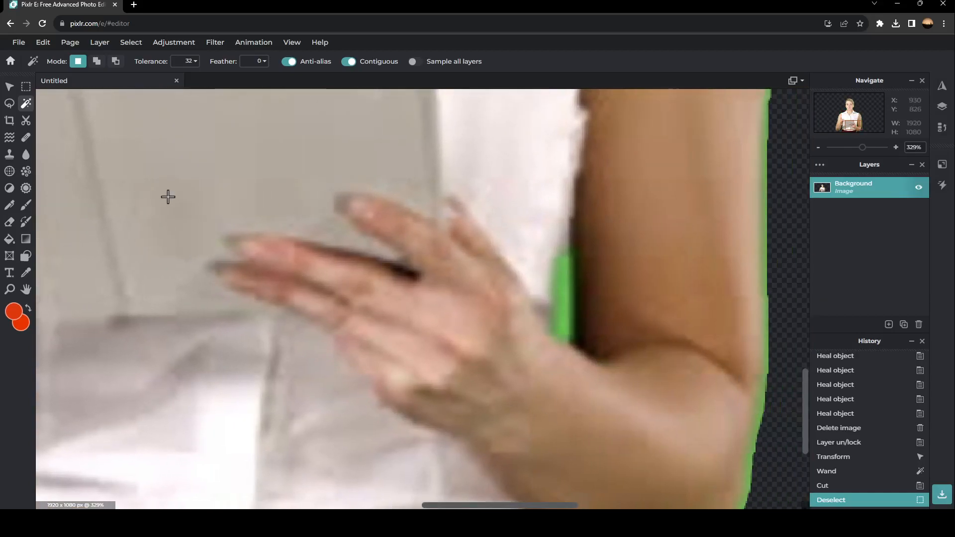
{"action": "mouse_move", "coordinate": [26, 103]}
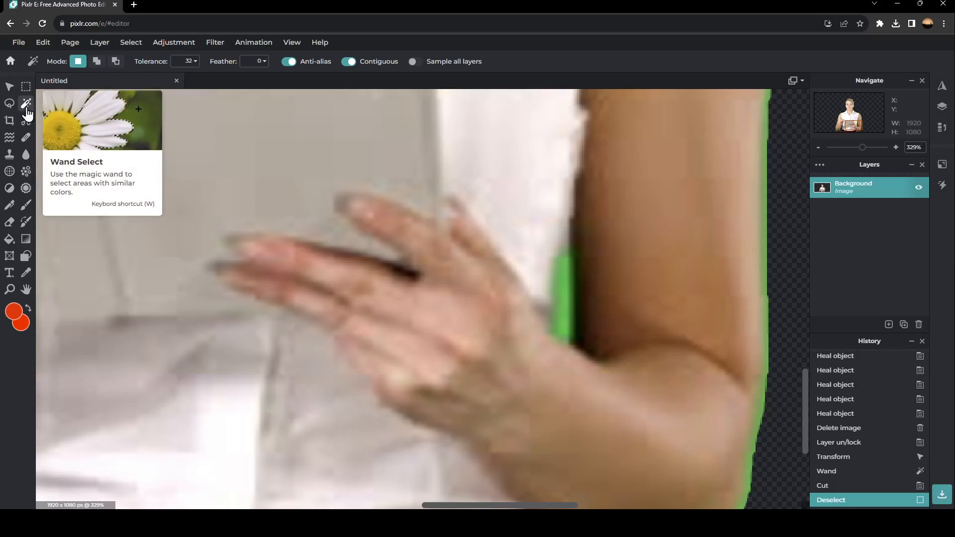
{"action": "mouse_move", "coordinate": [121, 147]}
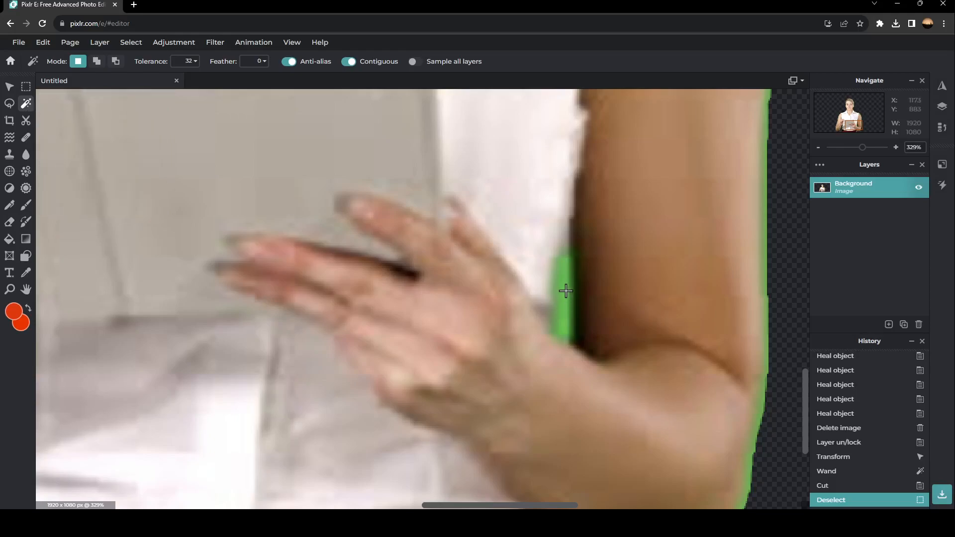
- Select the leftover green strip with Wand Select, ready to cut it via Edit
{"action": "left_click", "coordinate": [560, 292]}
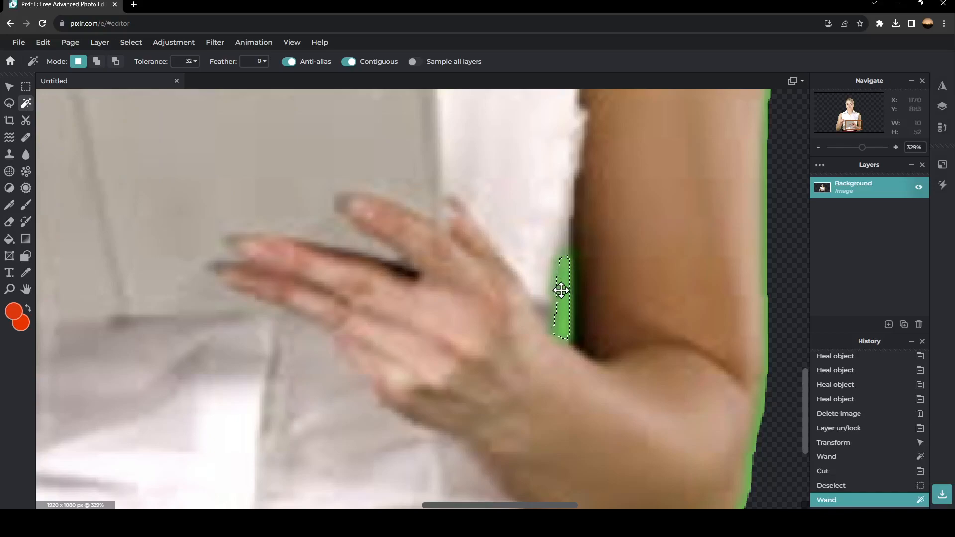
{"action": "mouse_move", "coordinate": [549, 290]}
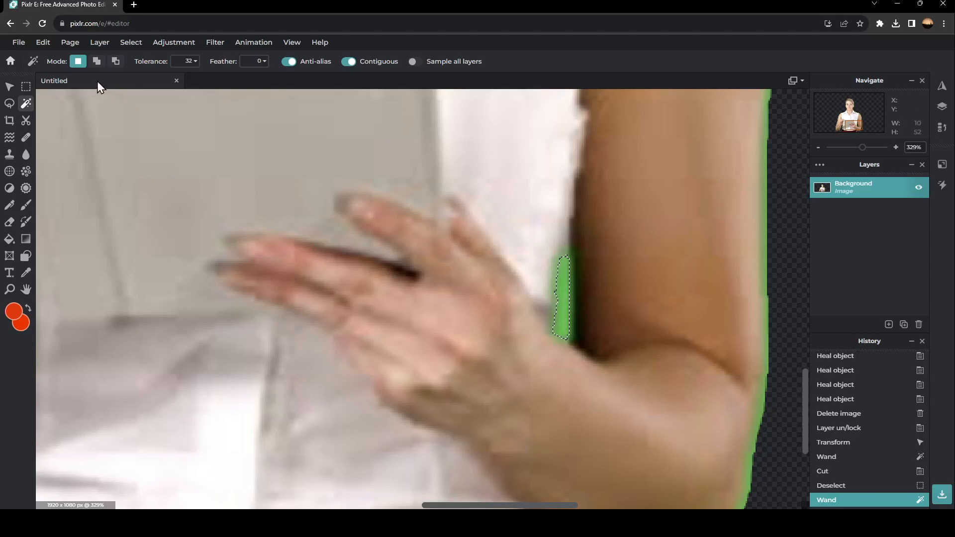
{"action": "left_click", "coordinate": [41, 41]}
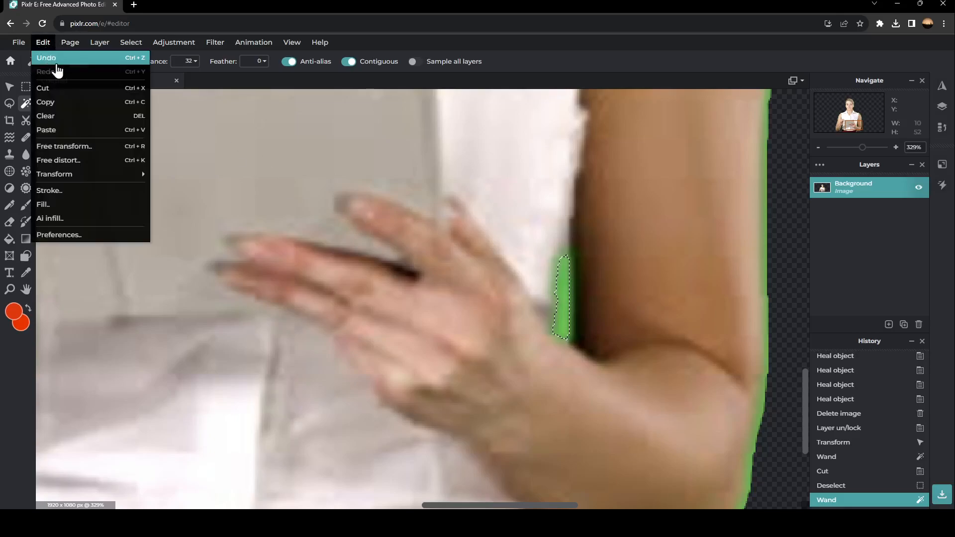